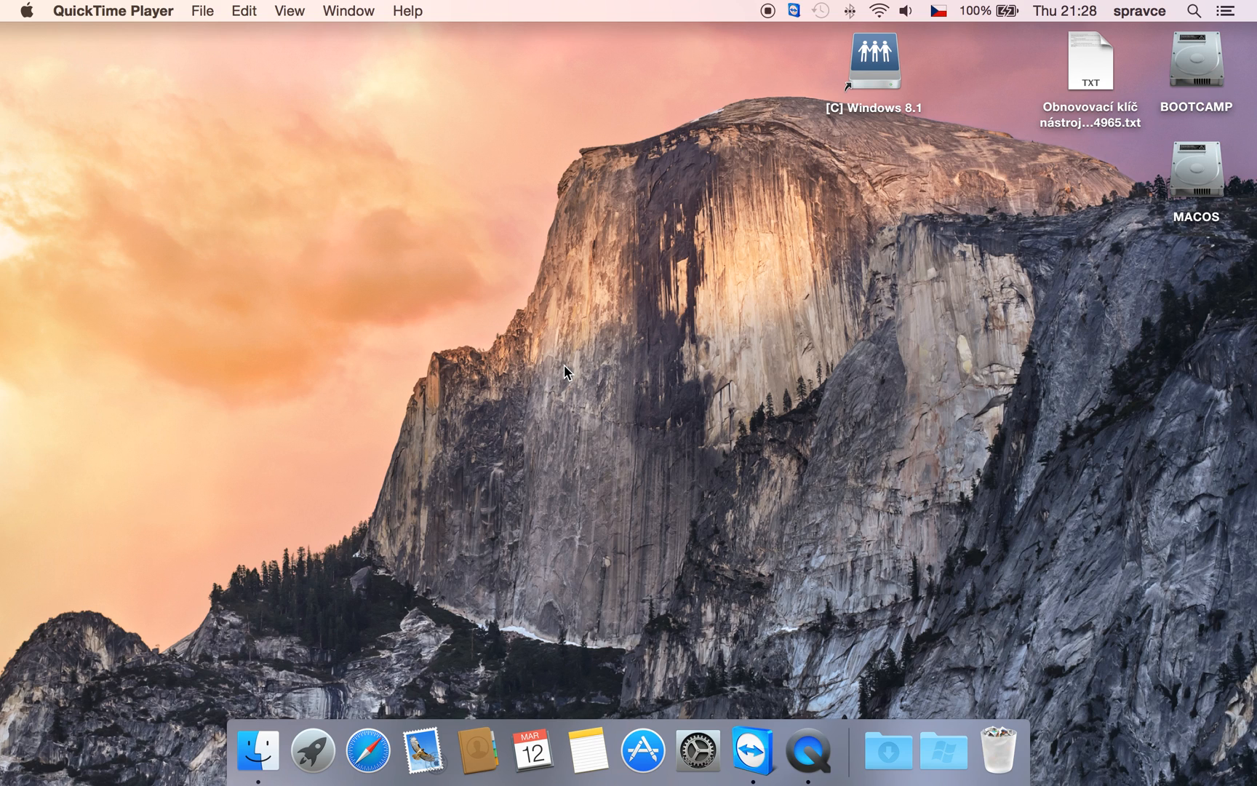
{"action": "mouse_move", "coordinate": [396, 676]}
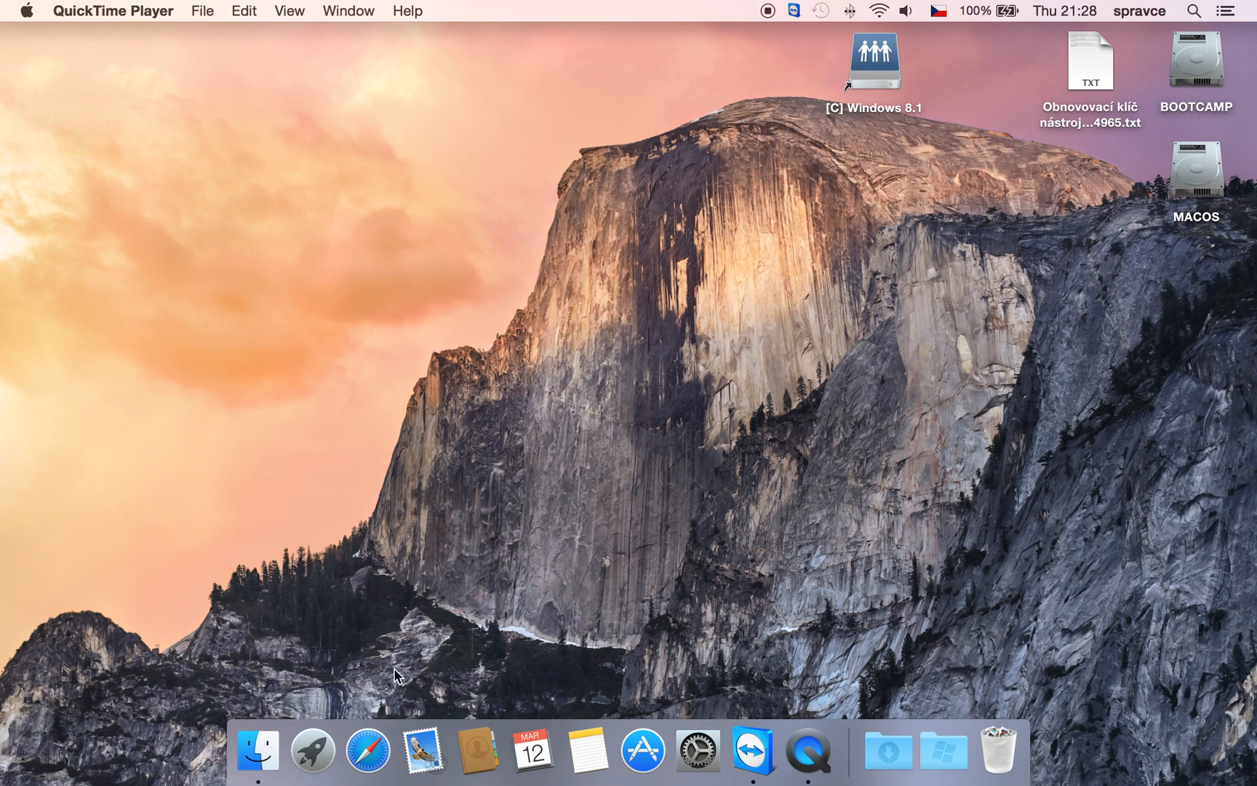
Open outlook.com in Safari and show the Video recording invitation's Join Lync Meeting link.
{"action": "left_click", "coordinate": [368, 750]}
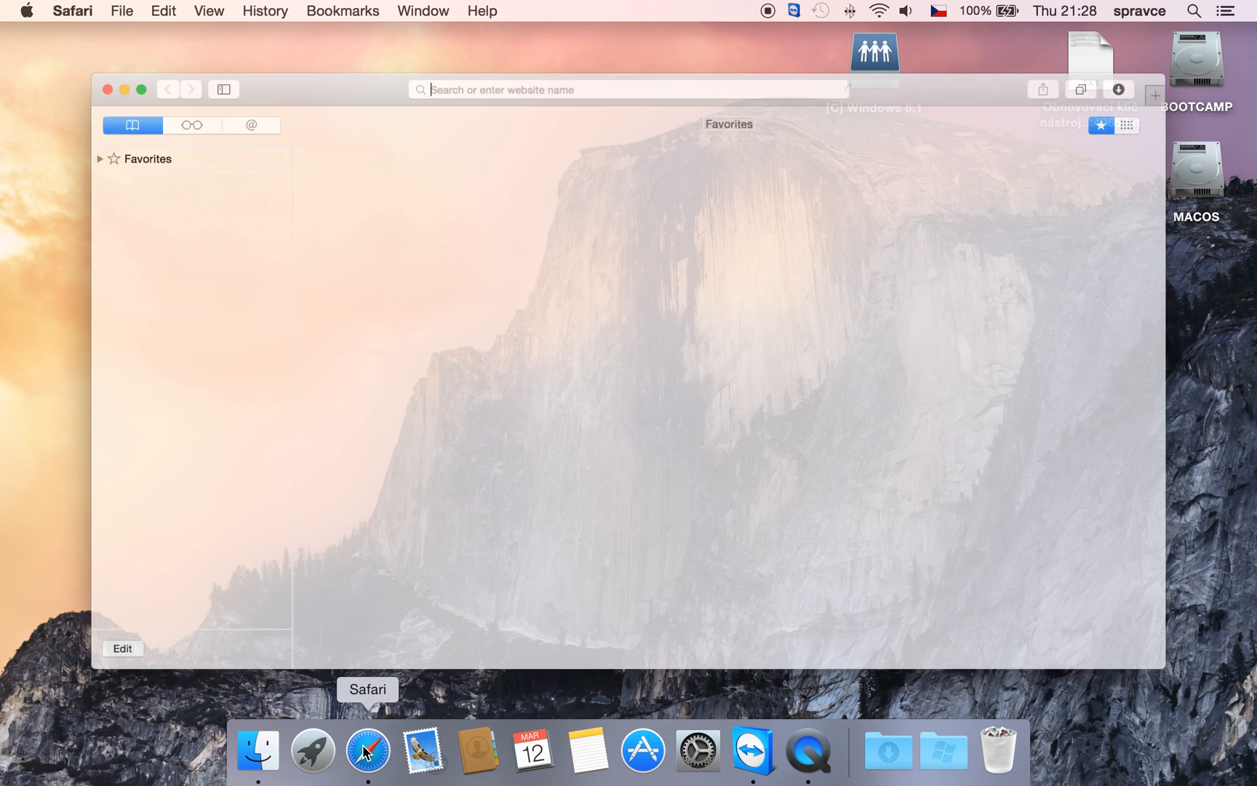
{"action": "type", "text": "outloo"}
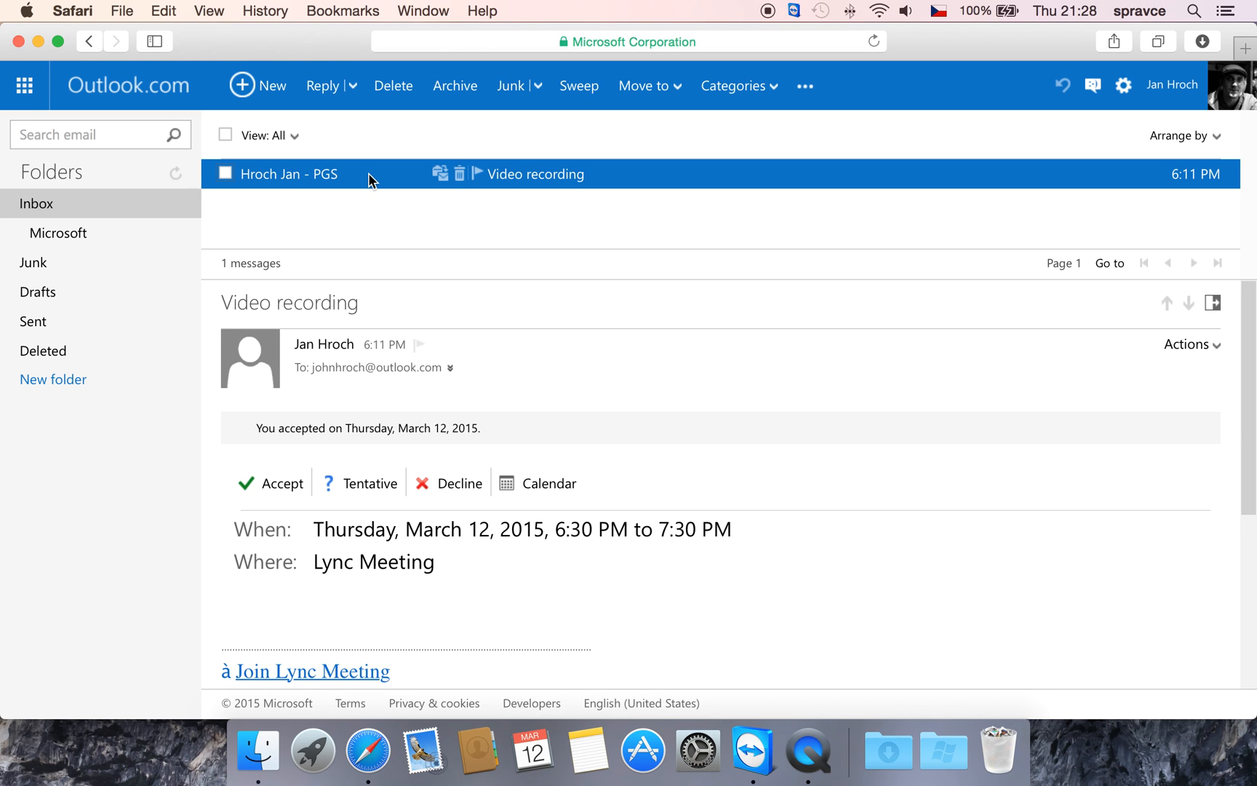
{"action": "scroll", "scroll_direction": "down", "scroll_amount": 3}
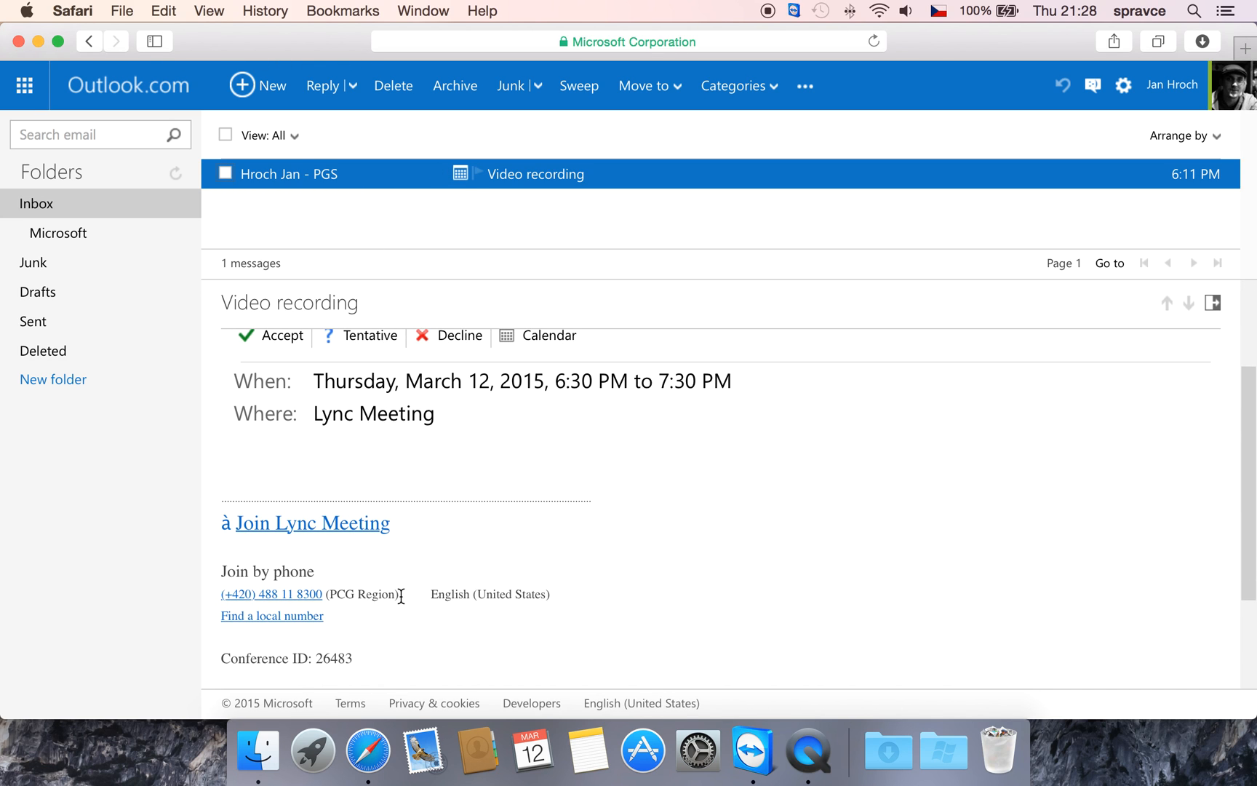
{"action": "mouse_move", "coordinate": [345, 531]}
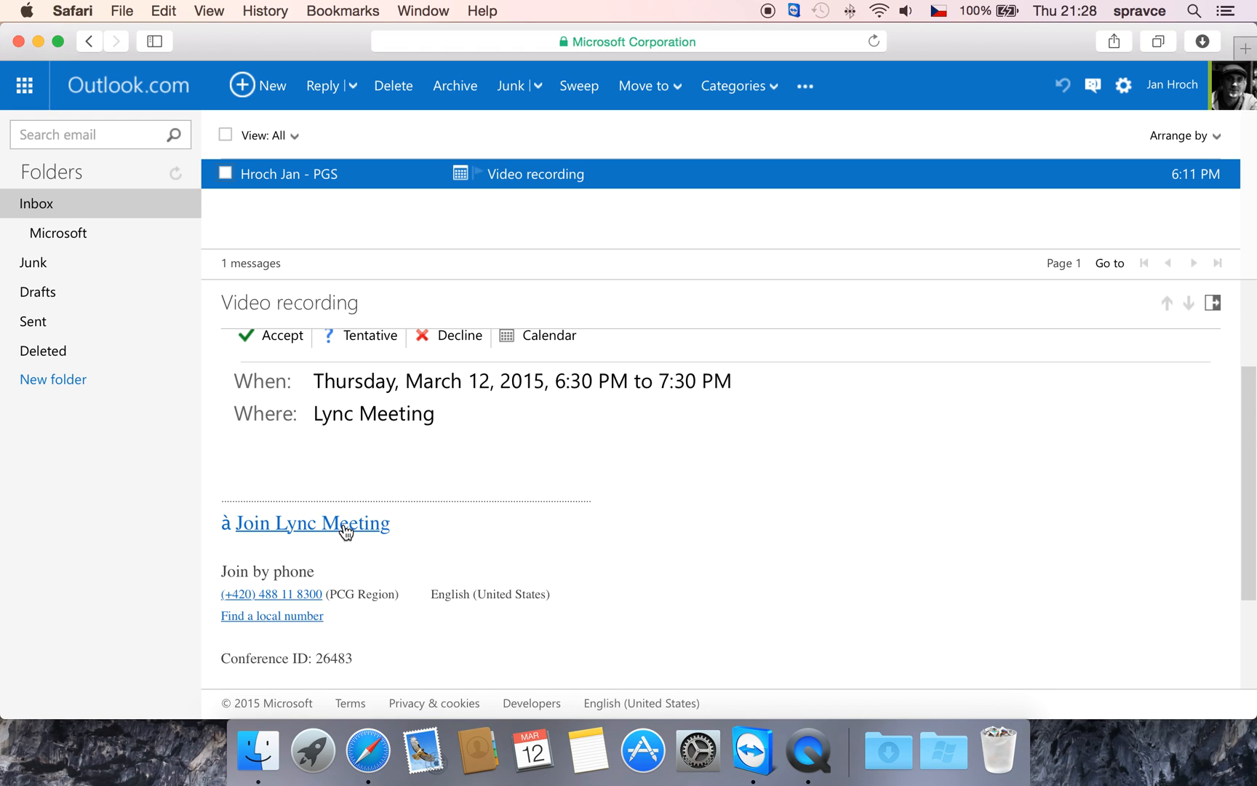
Follow the Join Lync Meeting link and join as guest with the Lync Web App plug-in install checked.
{"action": "left_click", "coordinate": [312, 523]}
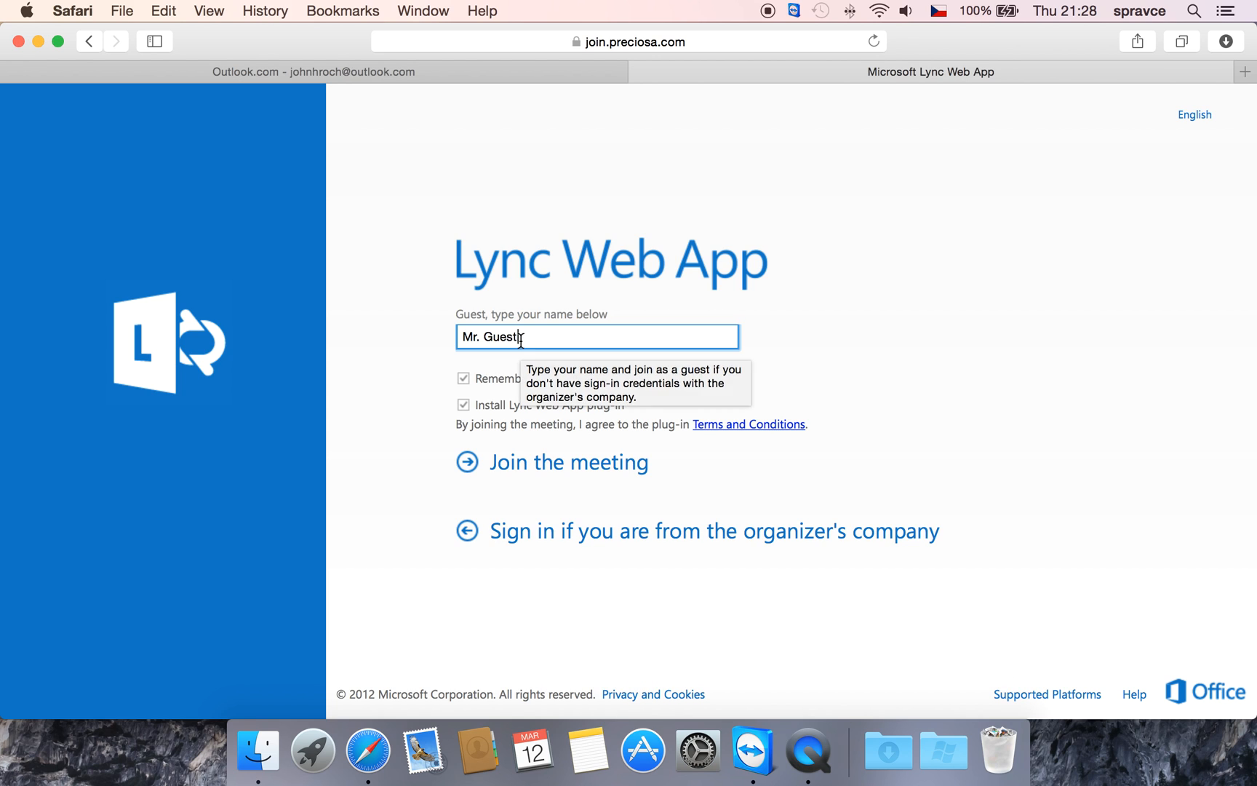
{"action": "mouse_move", "coordinate": [510, 382]}
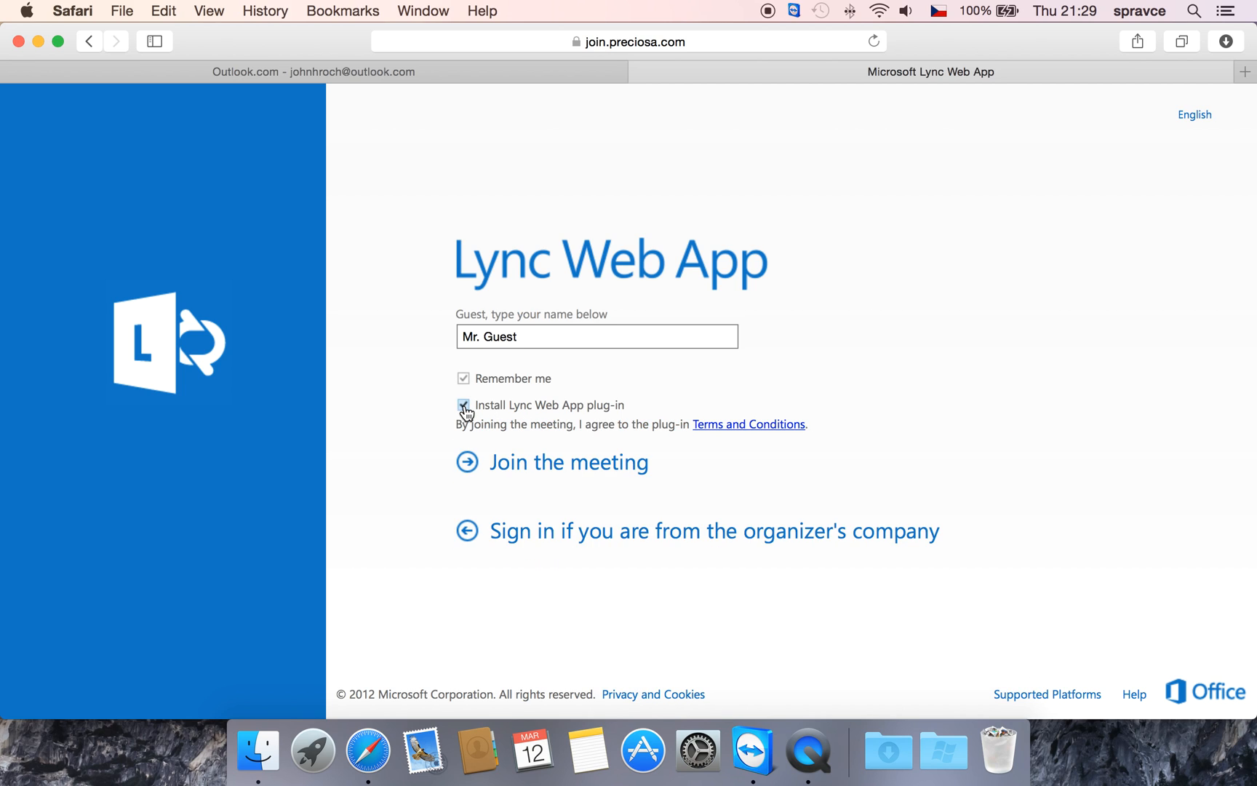
{"action": "left_click", "coordinate": [463, 405]}
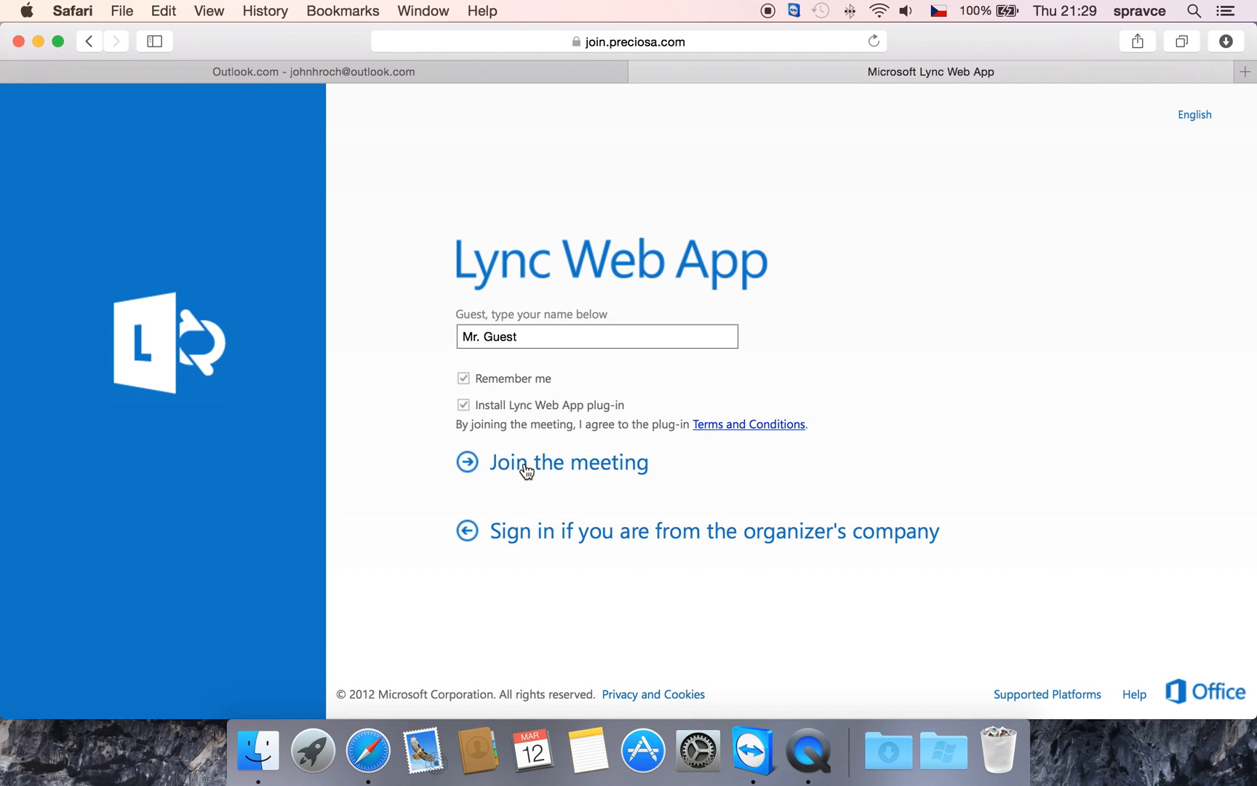
{"action": "left_click", "coordinate": [567, 462]}
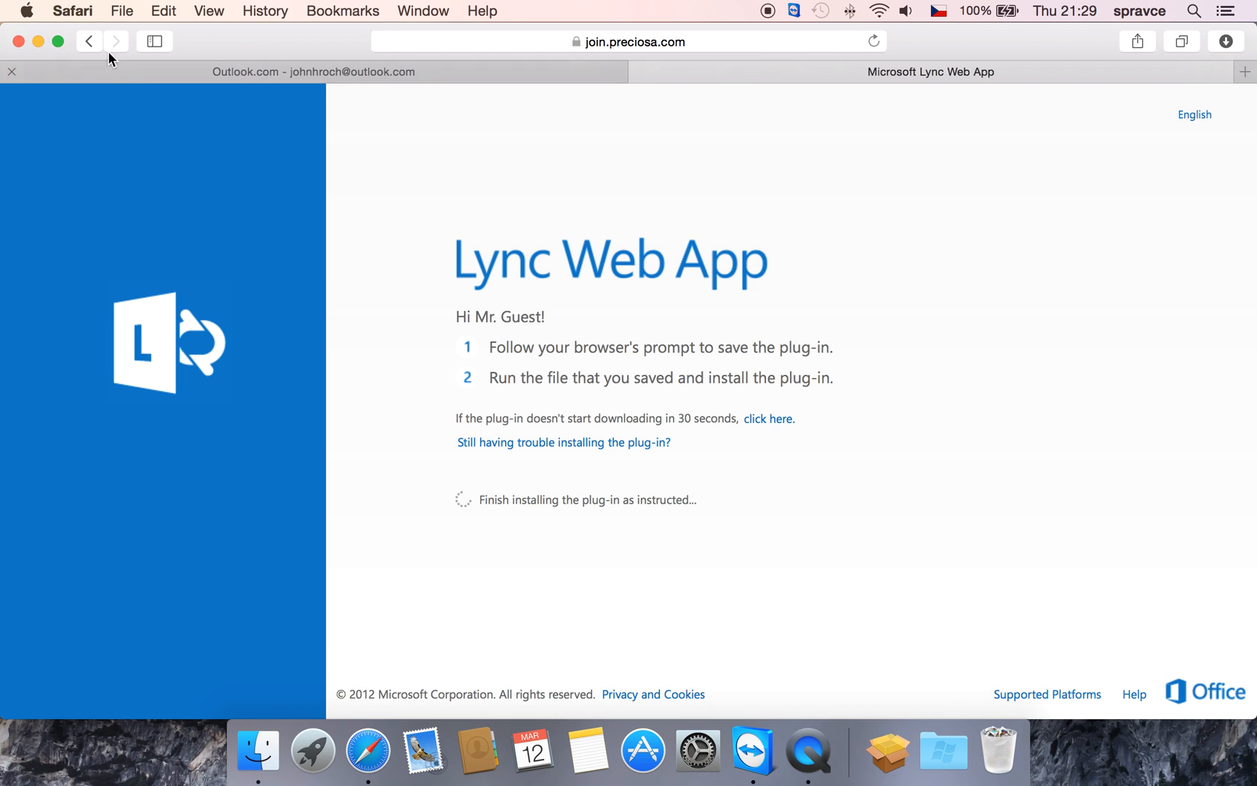
Quit Safari from its application menu.
{"action": "left_click", "coordinate": [72, 10]}
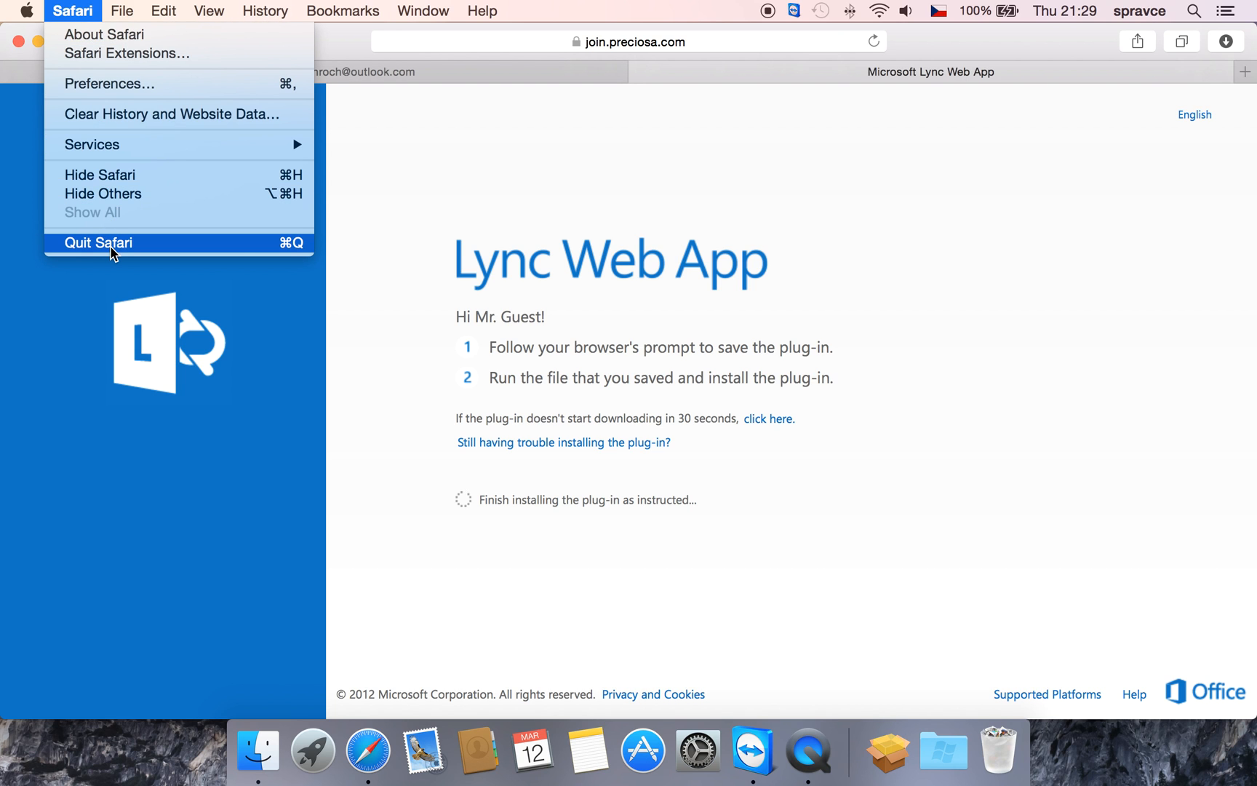
{"action": "left_click", "coordinate": [98, 242]}
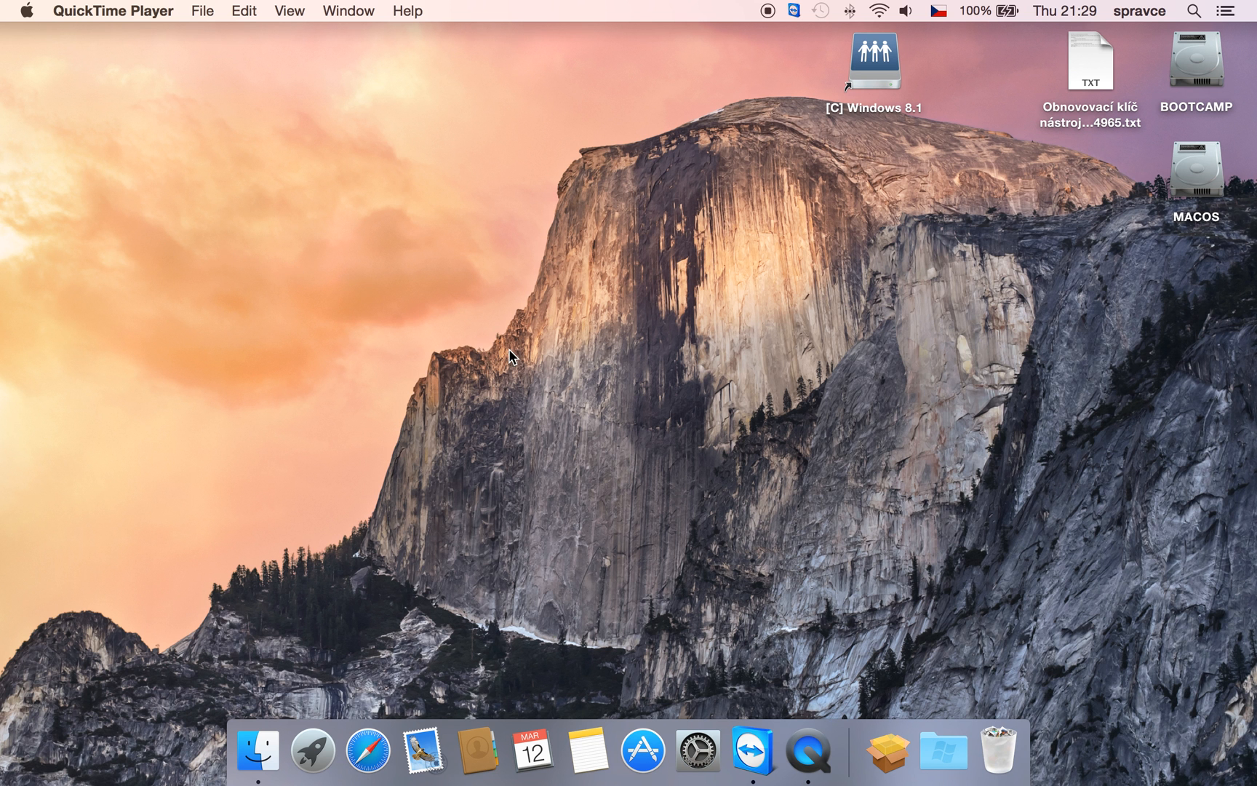
{"action": "mouse_move", "coordinate": [811, 535]}
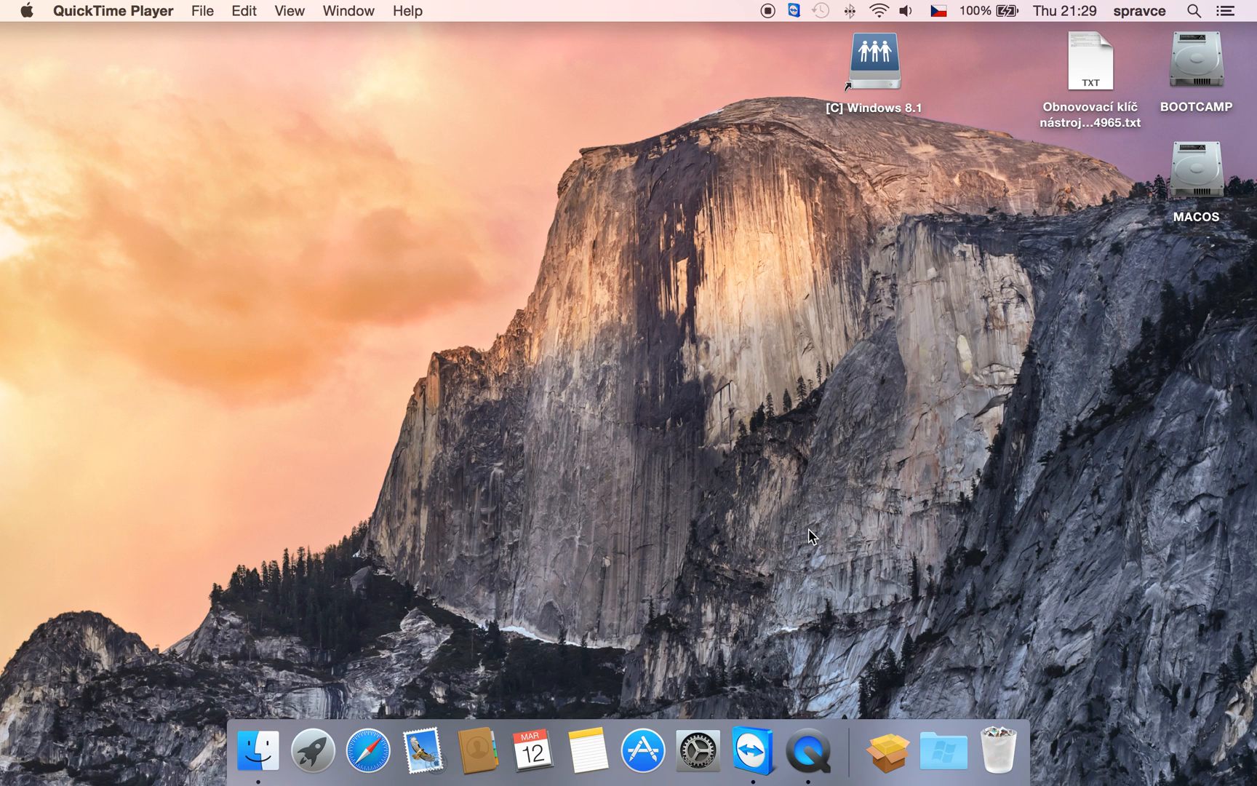
{"action": "mouse_move", "coordinate": [882, 751]}
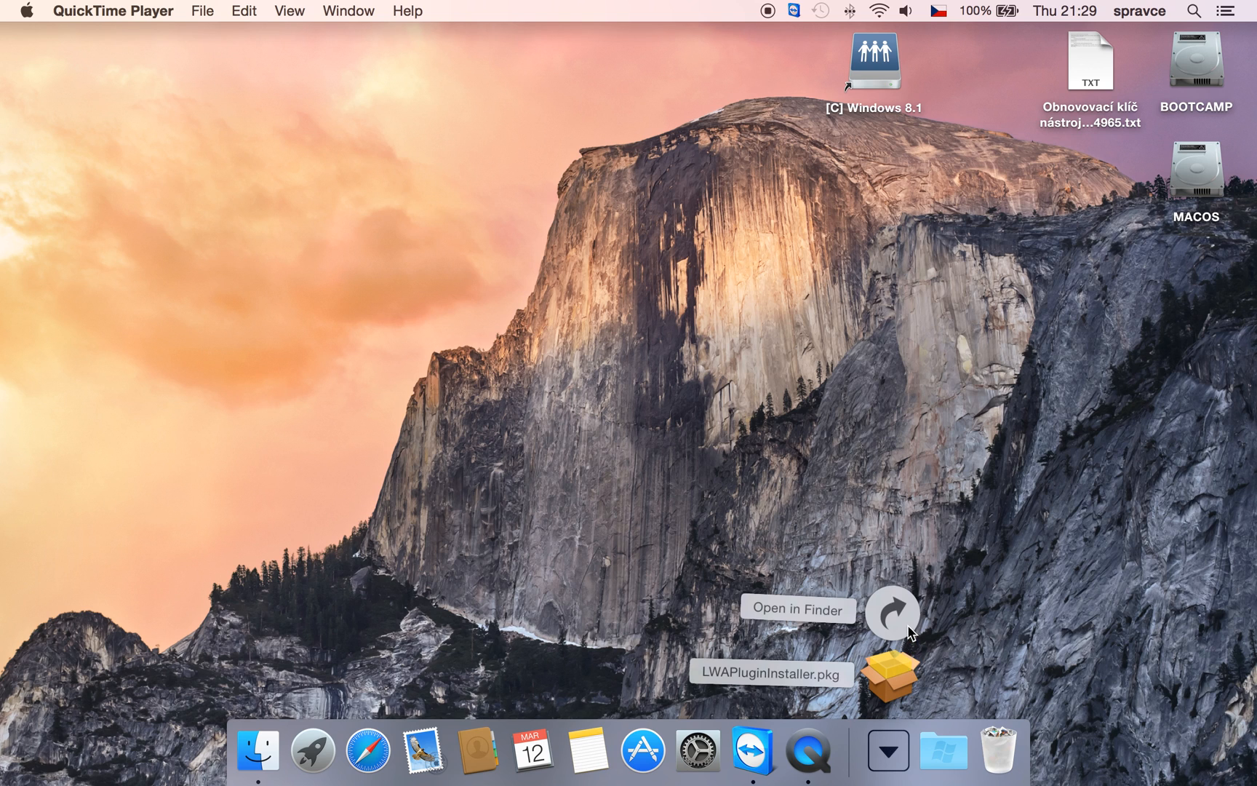
Run LWAPluginInstaller.pkg from Downloads through a standard install, then close the installer.
{"action": "left_click", "coordinate": [798, 609]}
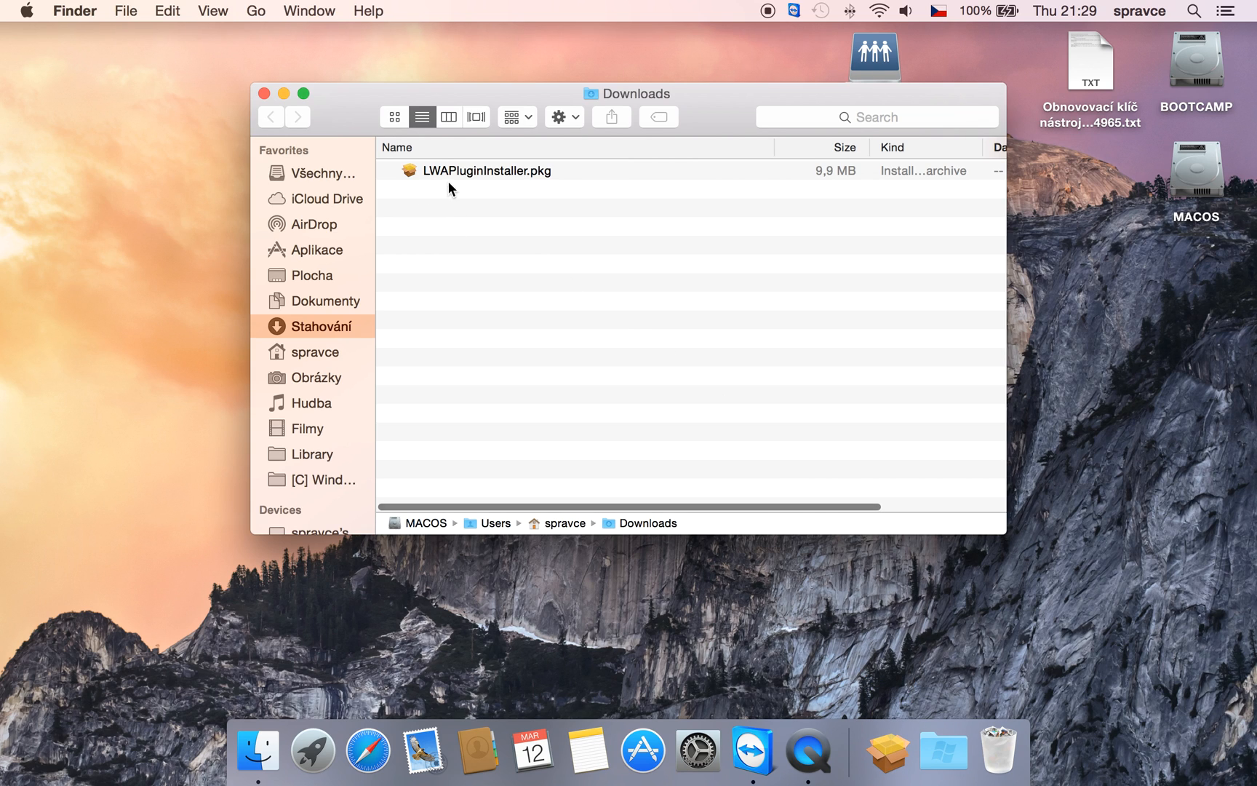
{"action": "double_click", "coordinate": [485, 170]}
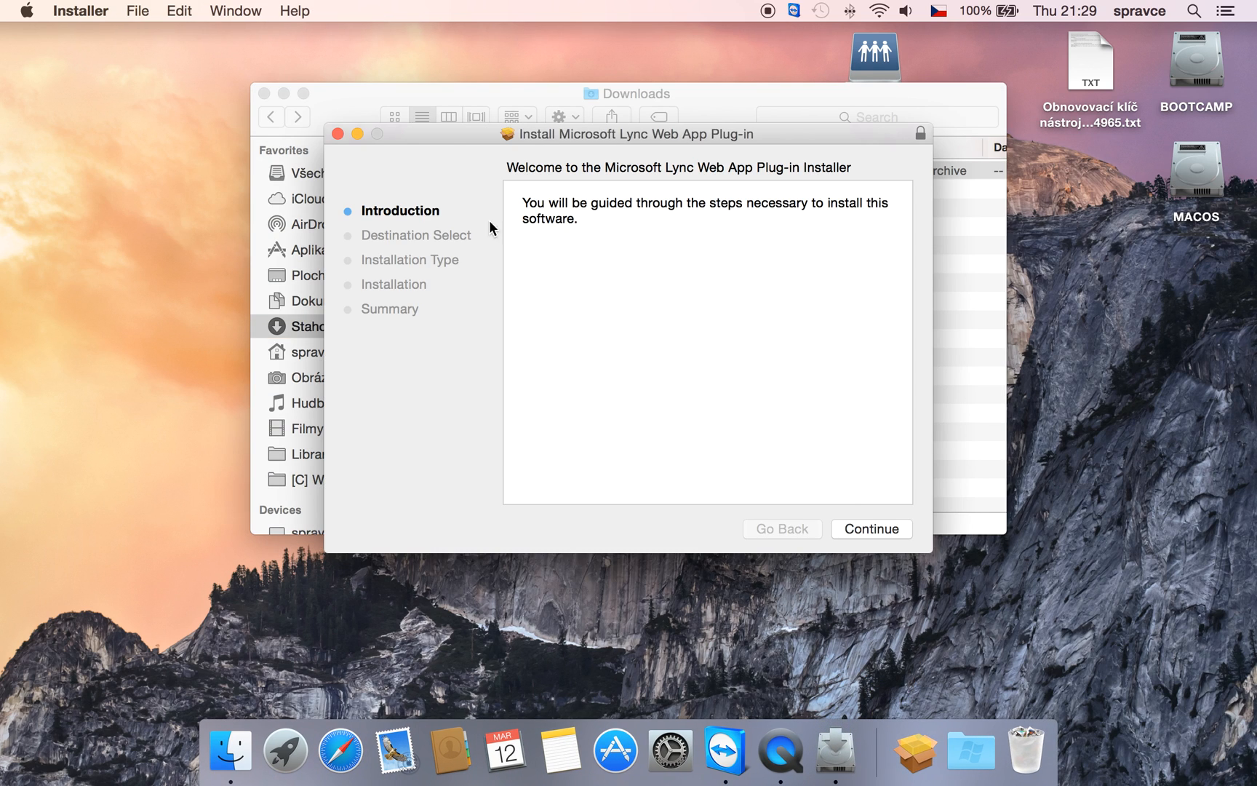
{"action": "left_click", "coordinate": [871, 528]}
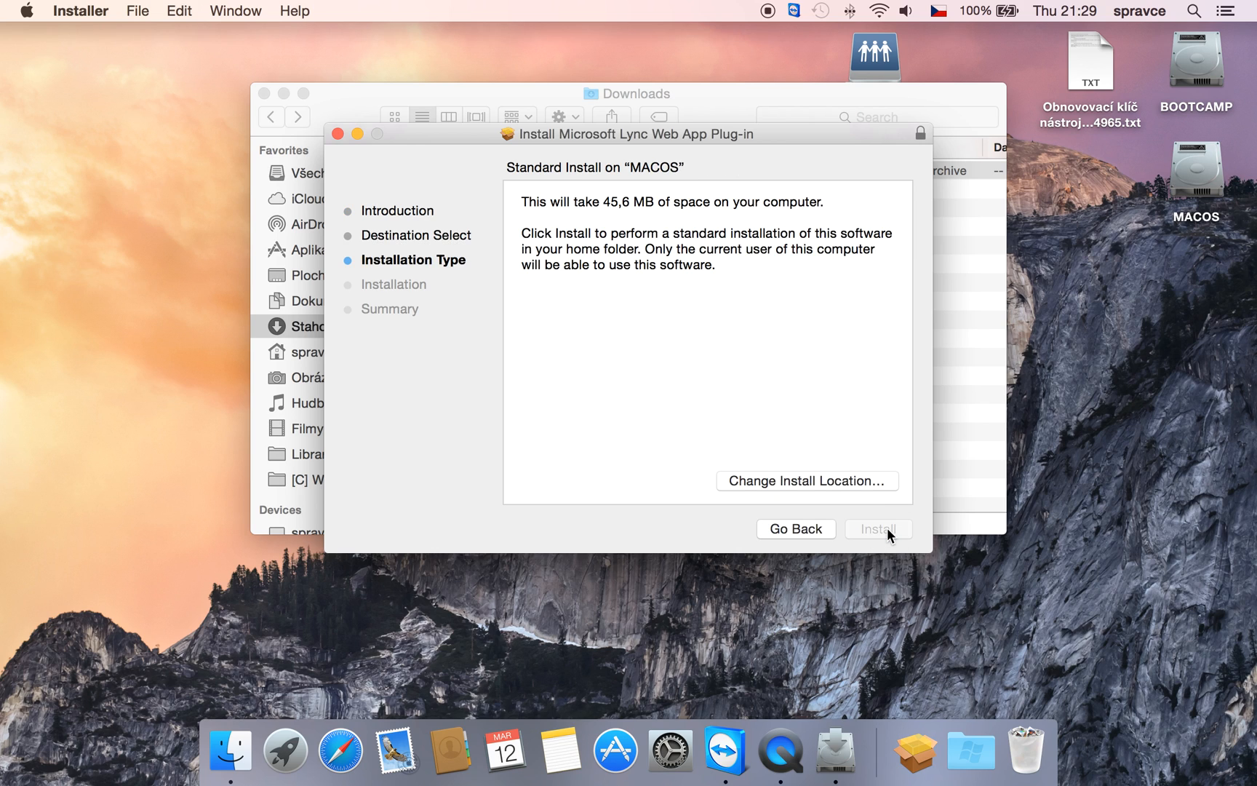
{"action": "left_click", "coordinate": [878, 528]}
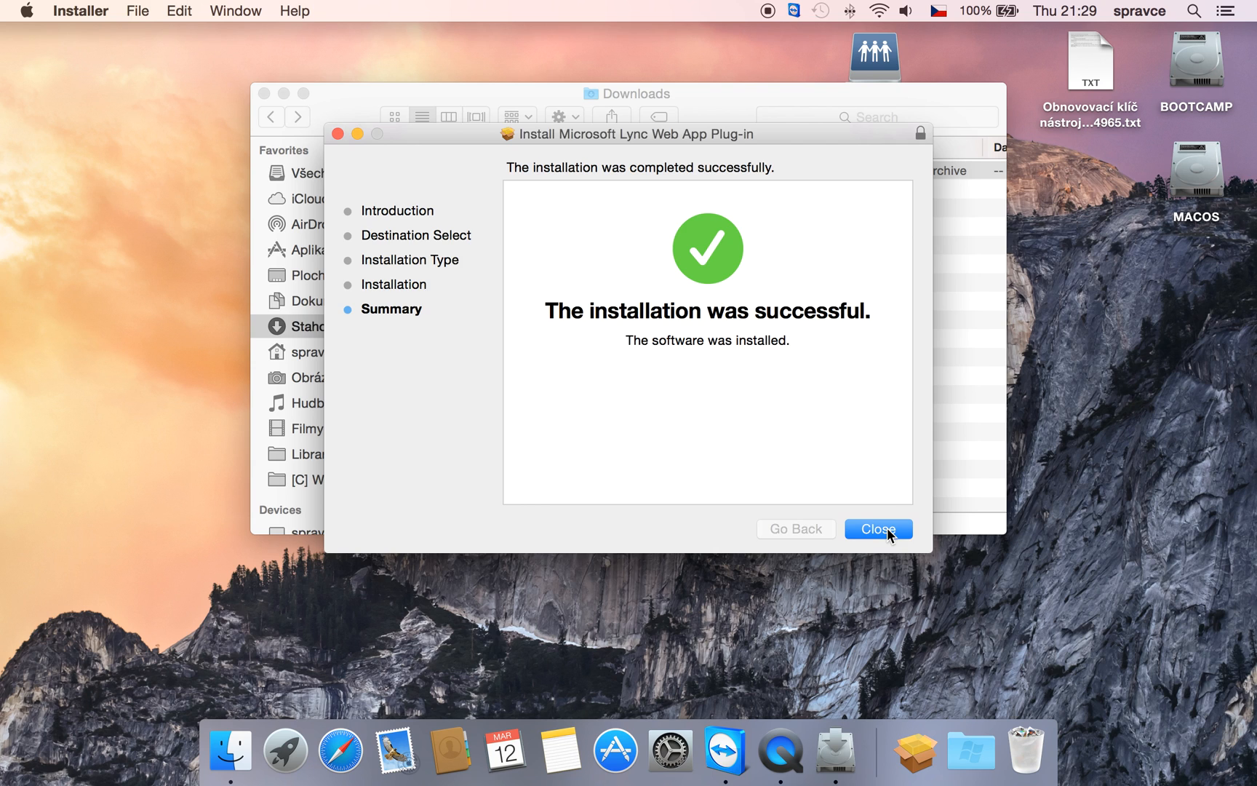
{"action": "left_click", "coordinate": [877, 528]}
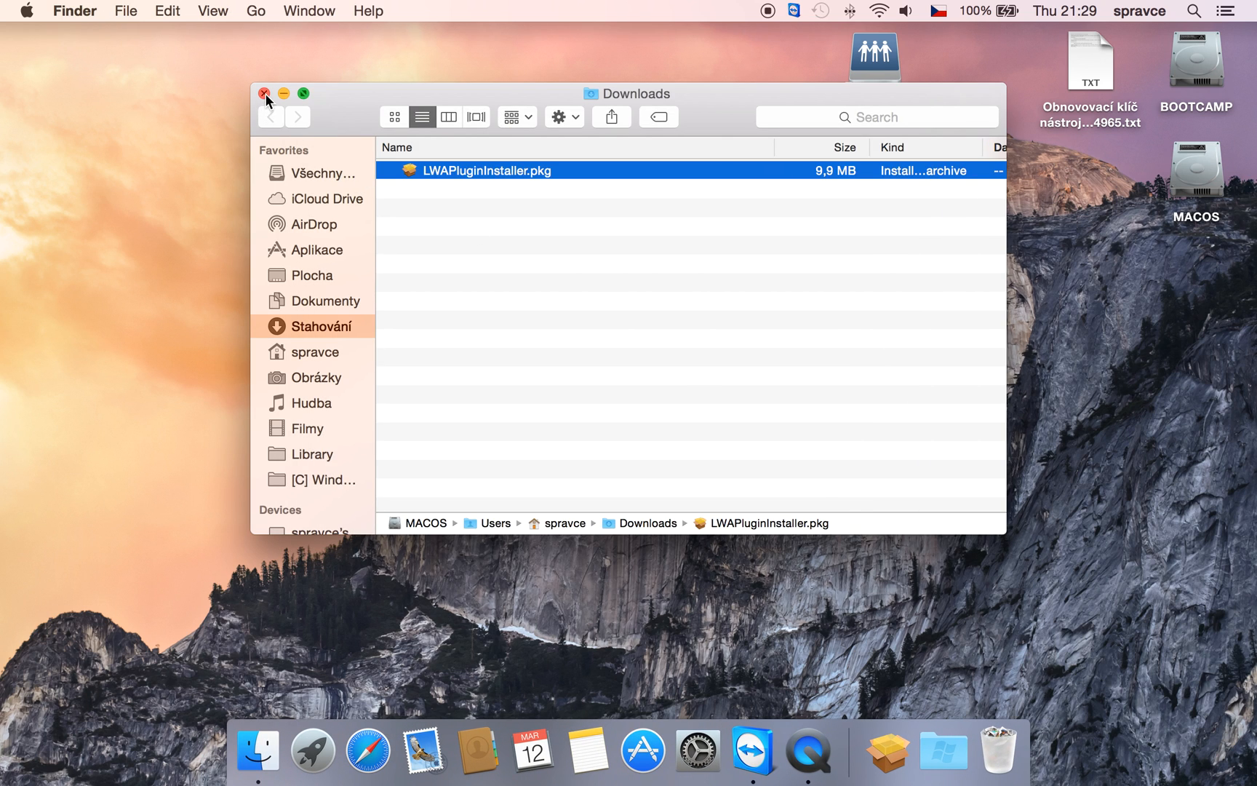
Close Downloads, reopen outlook.com in Safari and follow the Join Lync Meeting link again.
{"action": "left_click", "coordinate": [263, 93]}
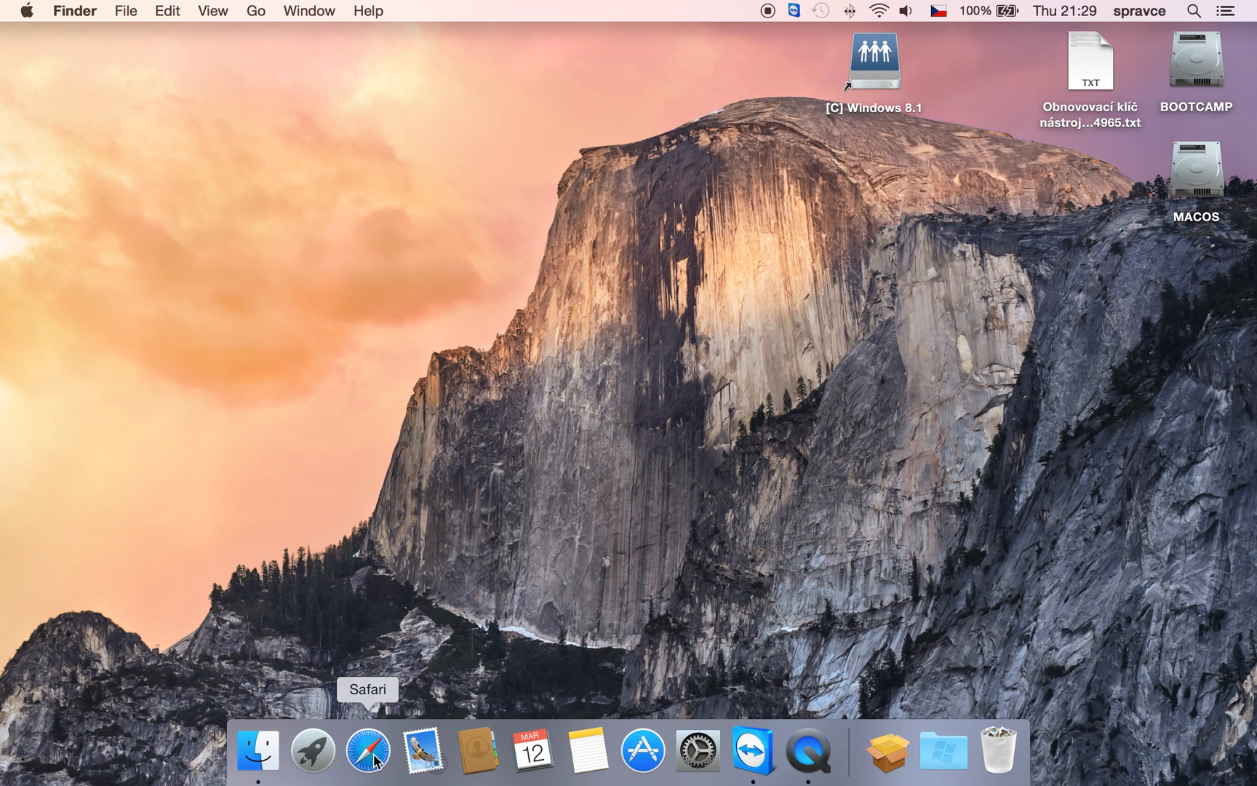
{"action": "left_click", "coordinate": [368, 749]}
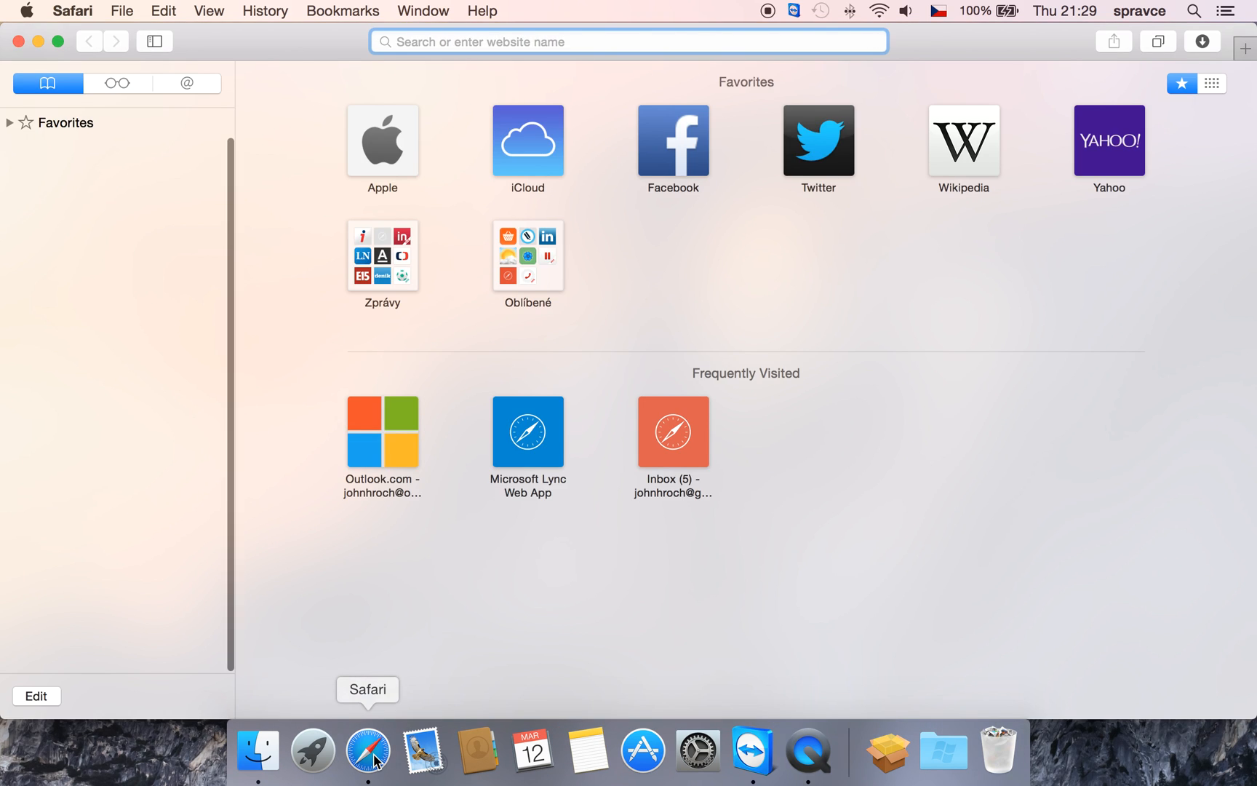
{"action": "type", "text": "outloo"}
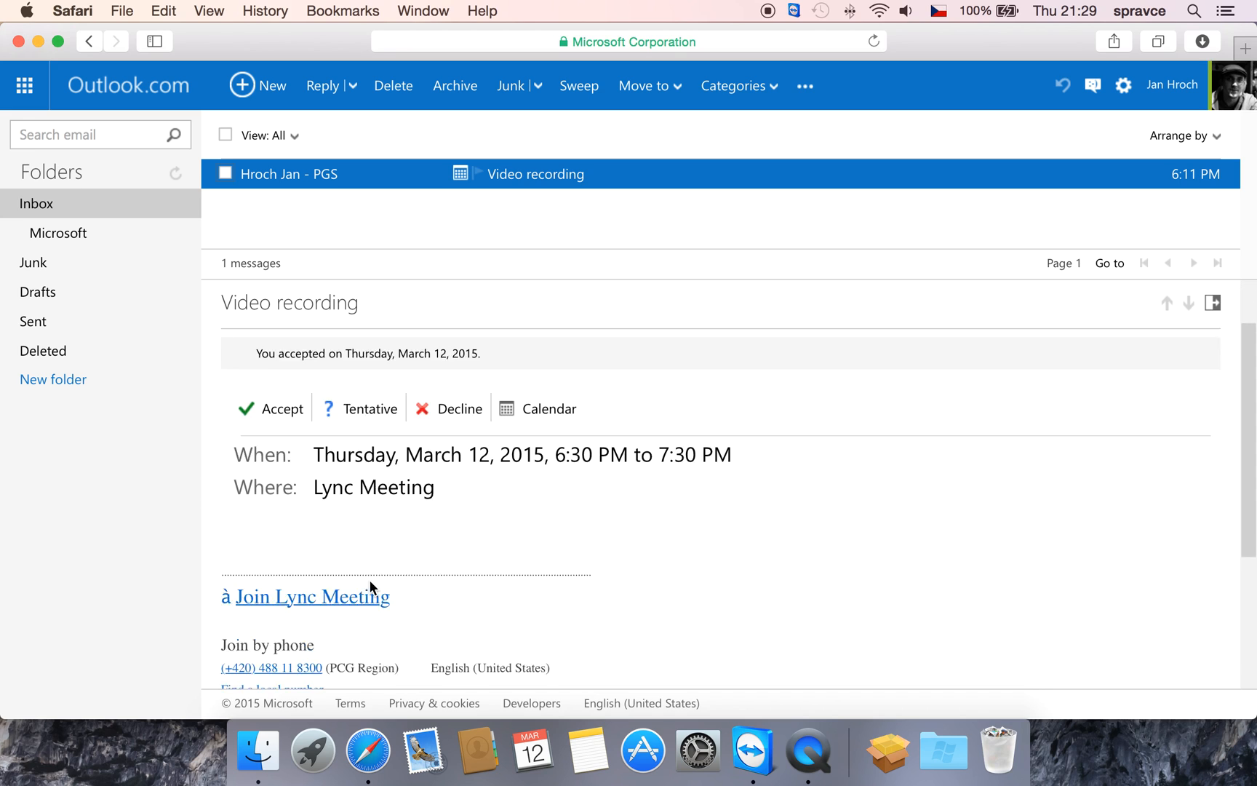
{"action": "left_click", "coordinate": [312, 596]}
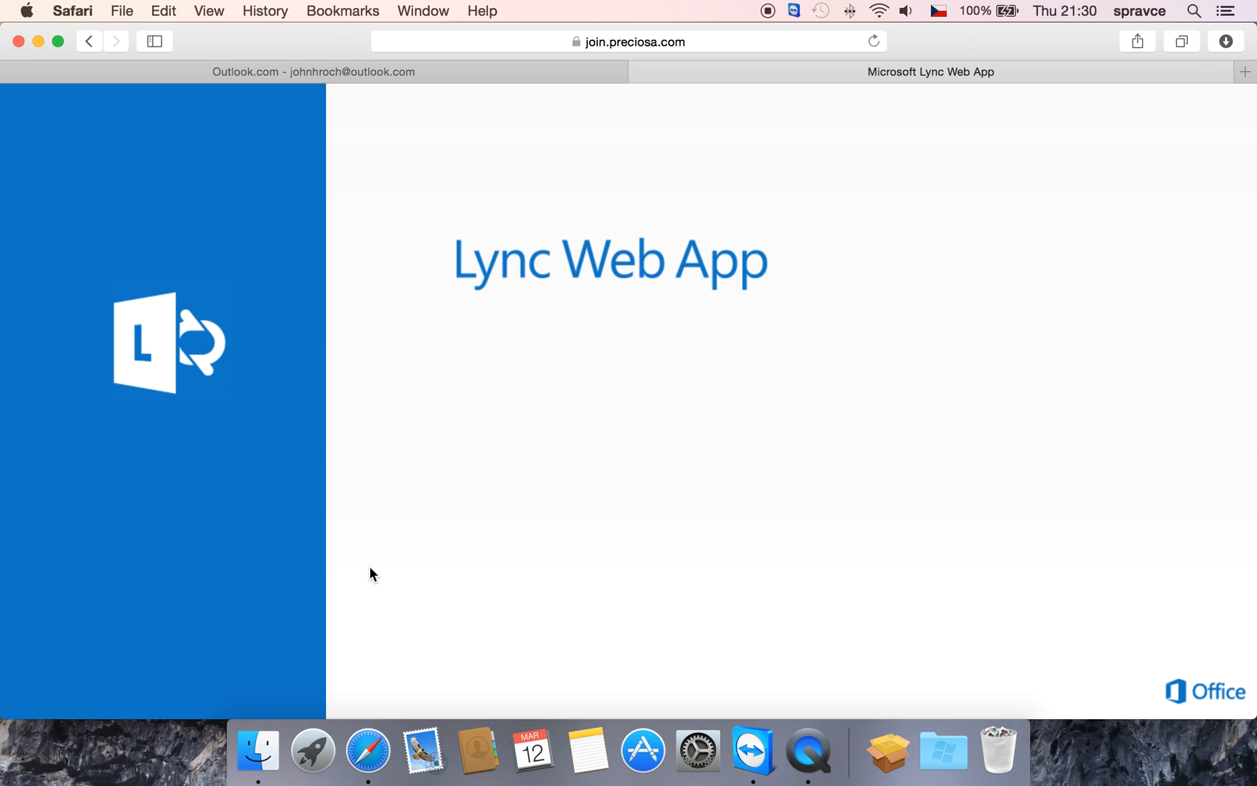
Enter the guest name 'Mr. Guest' on the Lync Web App join page.
{"action": "type", "text": "Mr. Guest"}
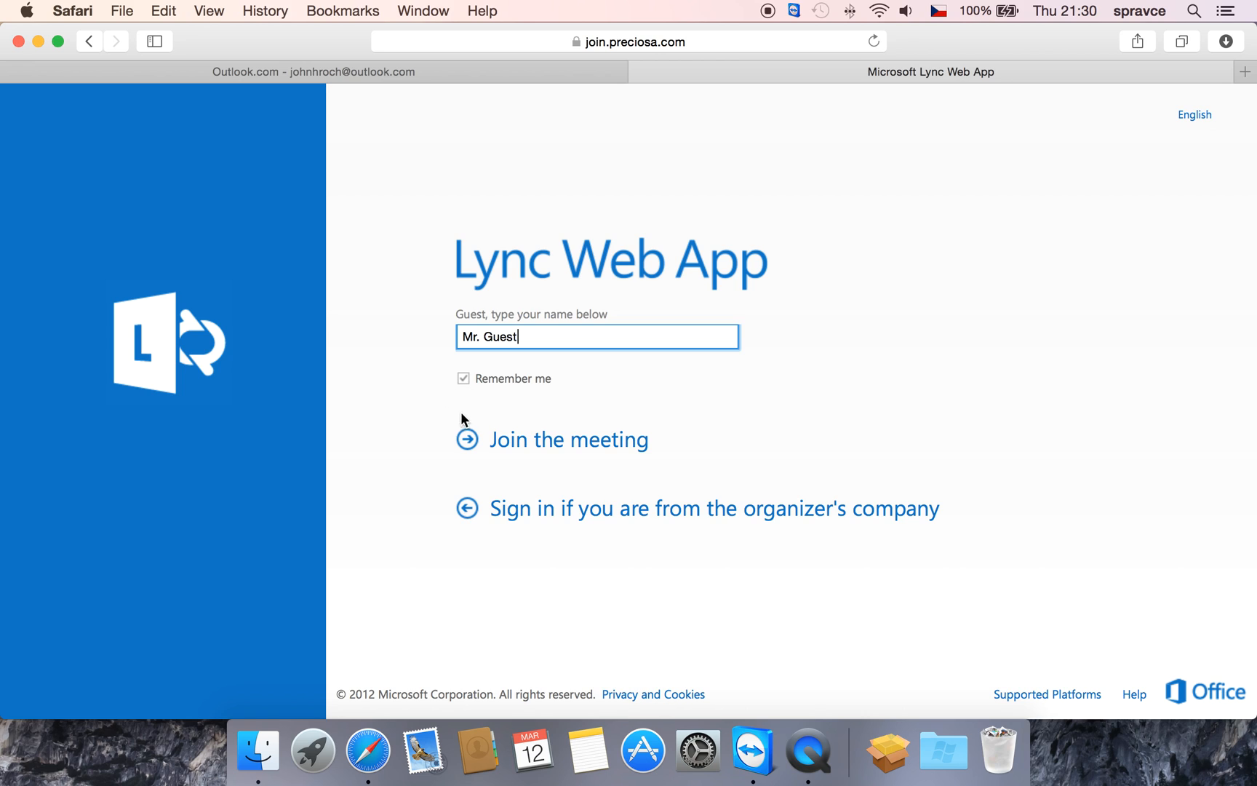
{"action": "mouse_move", "coordinate": [437, 401]}
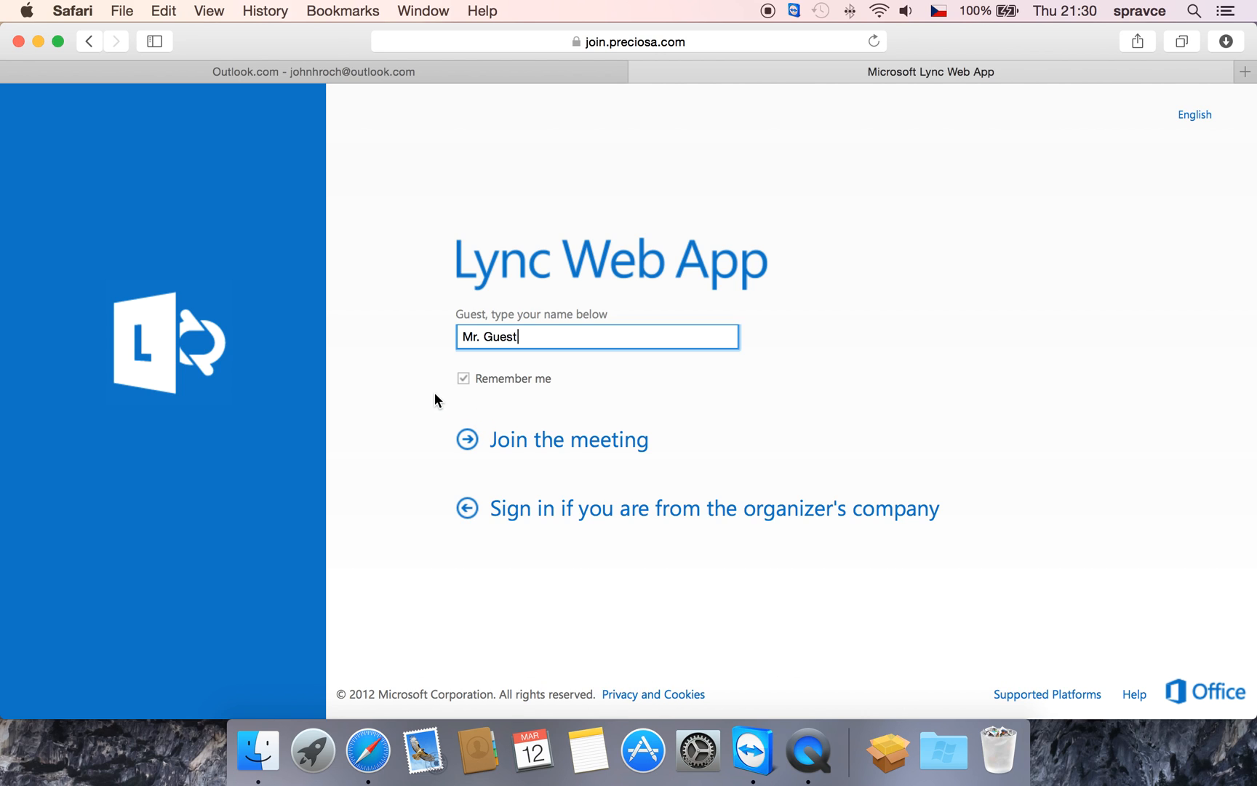
{"action": "mouse_move", "coordinate": [439, 411]}
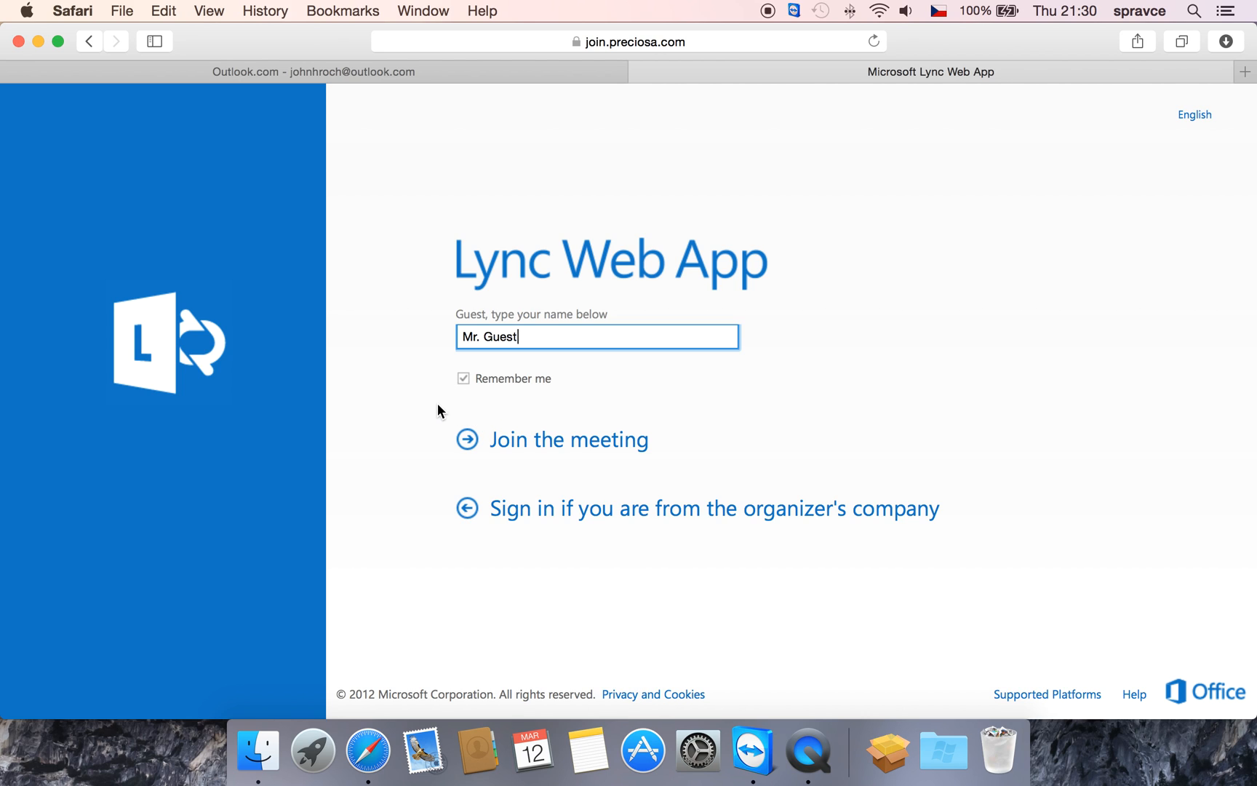
{"action": "mouse_move", "coordinate": [527, 454]}
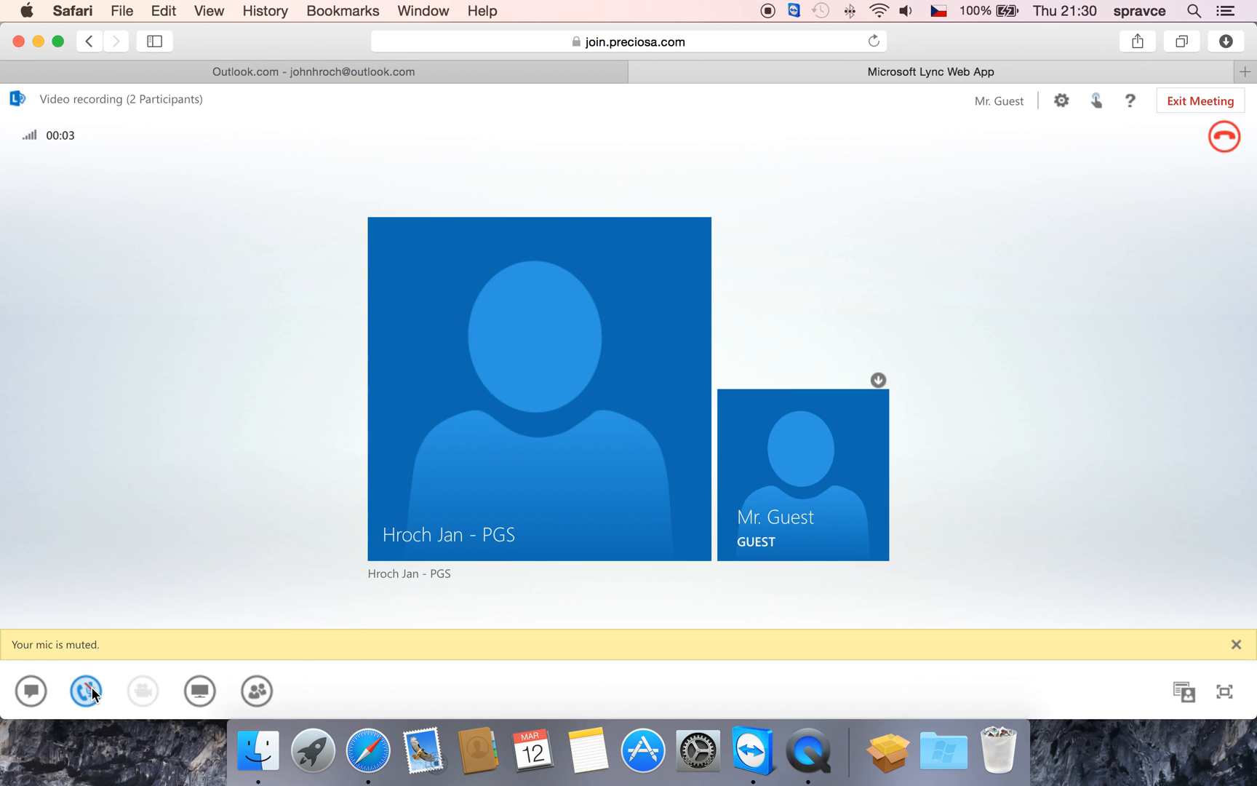
Unmute the microphone from the audio Devices panel.
{"action": "left_click", "coordinate": [86, 690]}
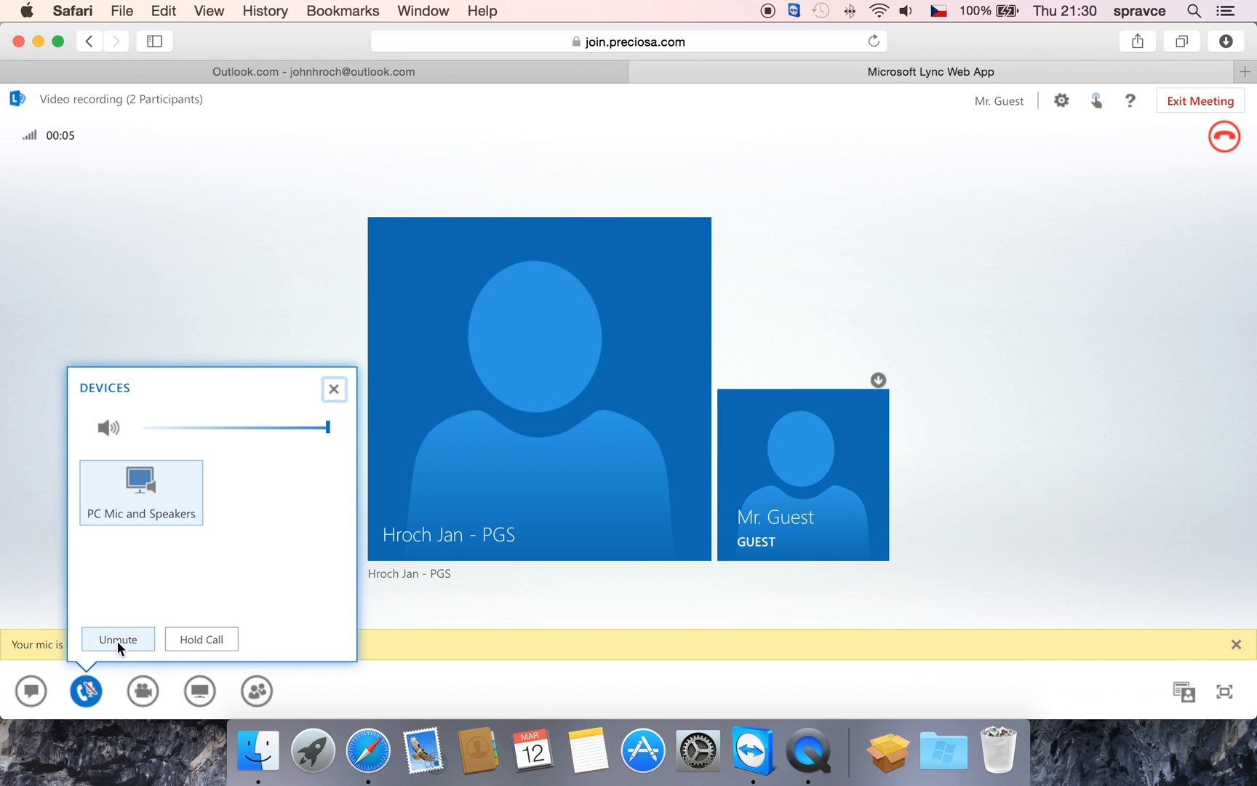
{"action": "left_click", "coordinate": [118, 639]}
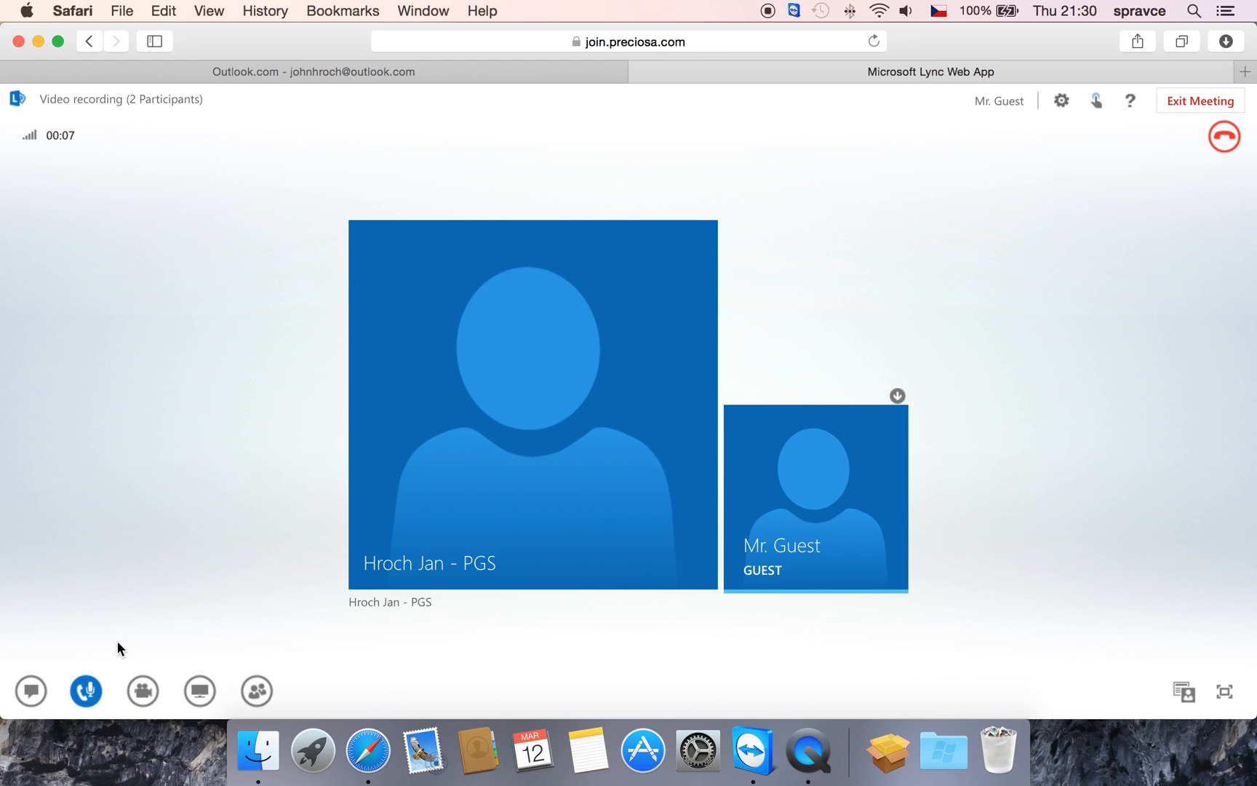